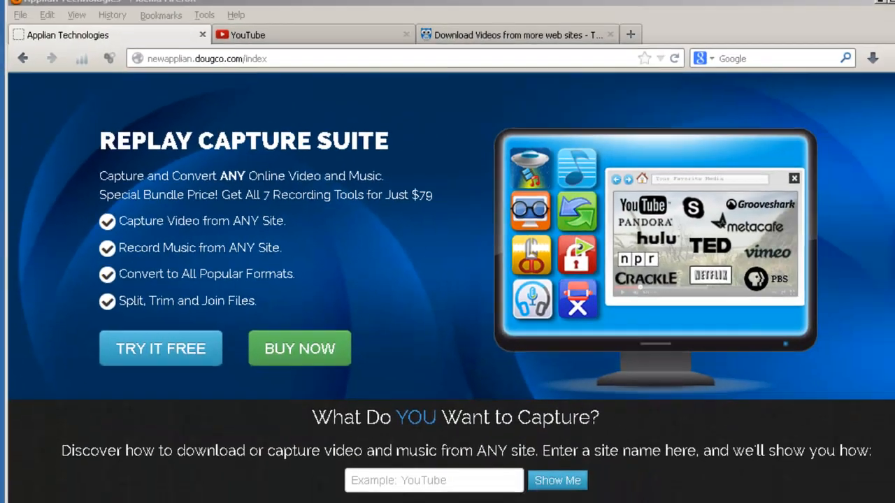
Set Replay Media Catcher's conversion setting to AVI Same Quality (AVI).
{"action": "left_click", "coordinate": [248, 35]}
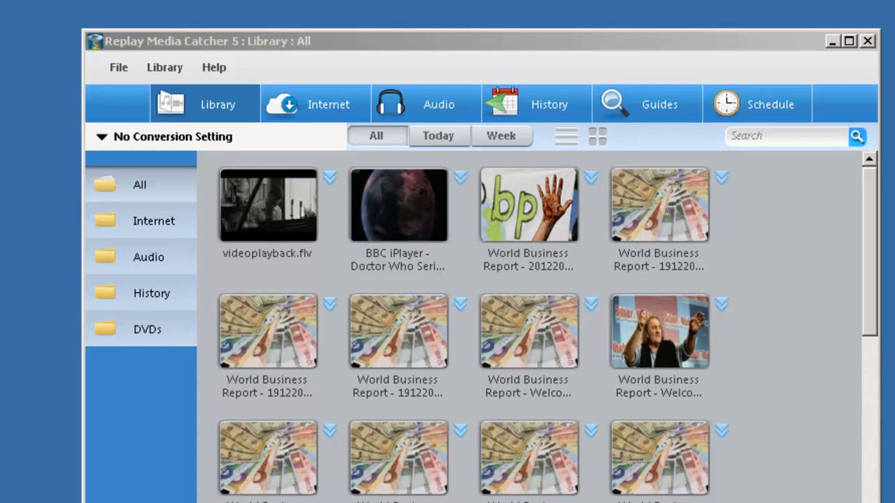
{"action": "mouse_move", "coordinate": [314, 448]}
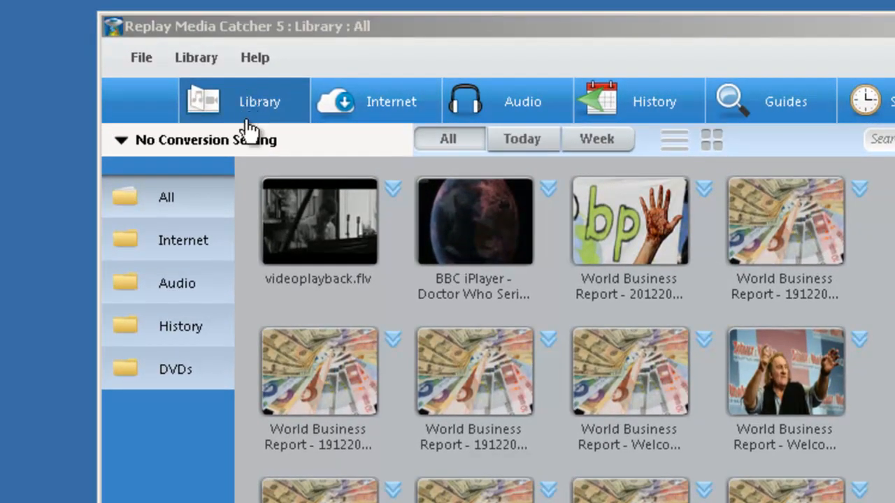
{"action": "left_click", "coordinate": [203, 140]}
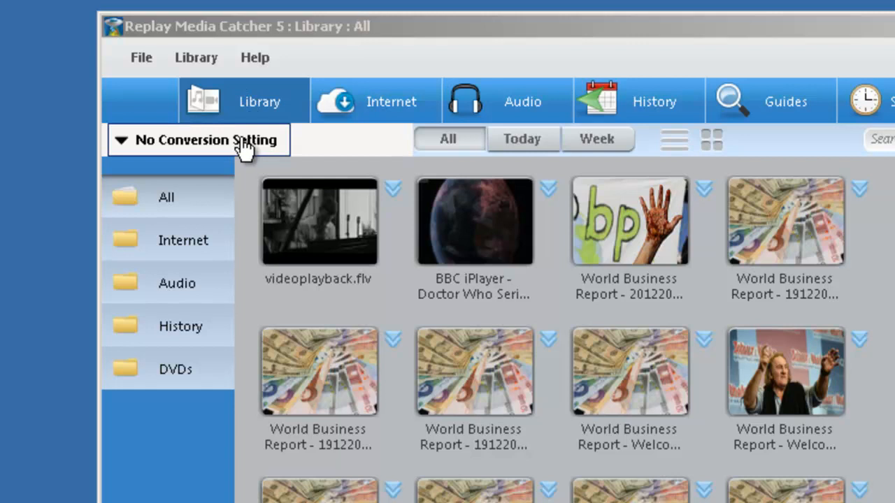
{"action": "left_click", "coordinate": [197, 140]}
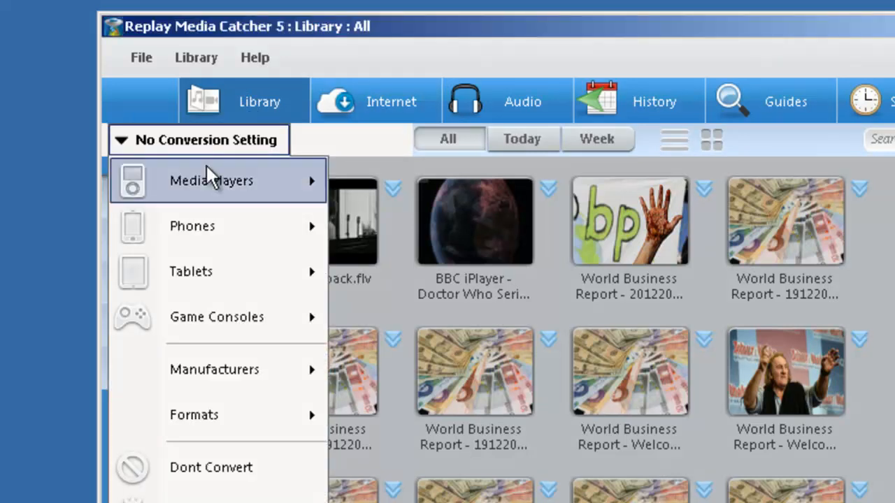
{"action": "mouse_move", "coordinate": [217, 415]}
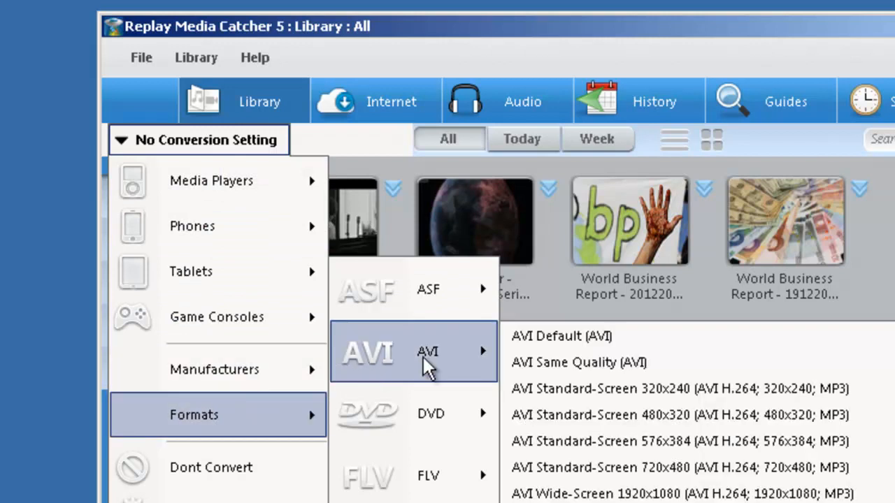
{"action": "left_click", "coordinate": [582, 362]}
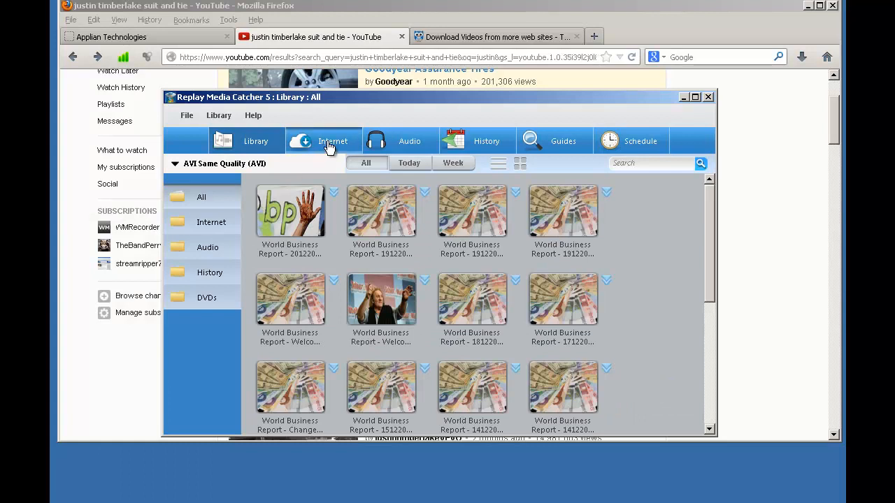
Turn Replay Media Catcher's Internet capture toggle from OFF to ON.
{"action": "left_click", "coordinate": [333, 141]}
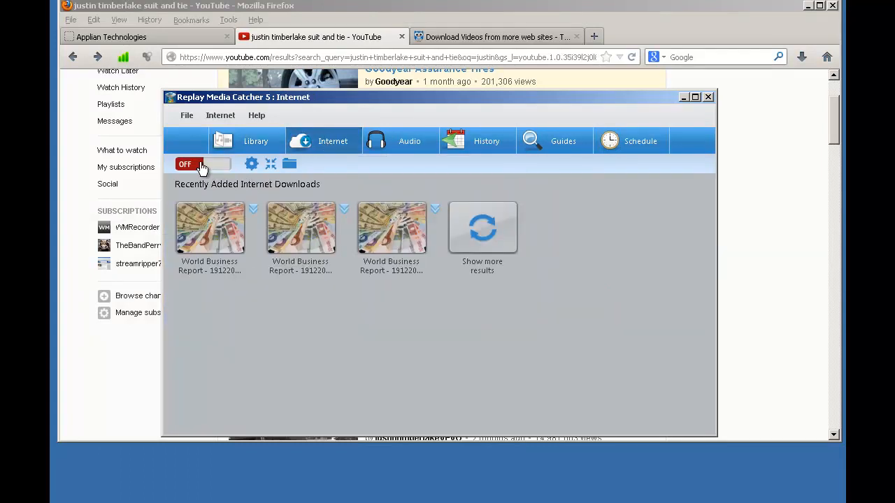
{"action": "left_click", "coordinate": [203, 163]}
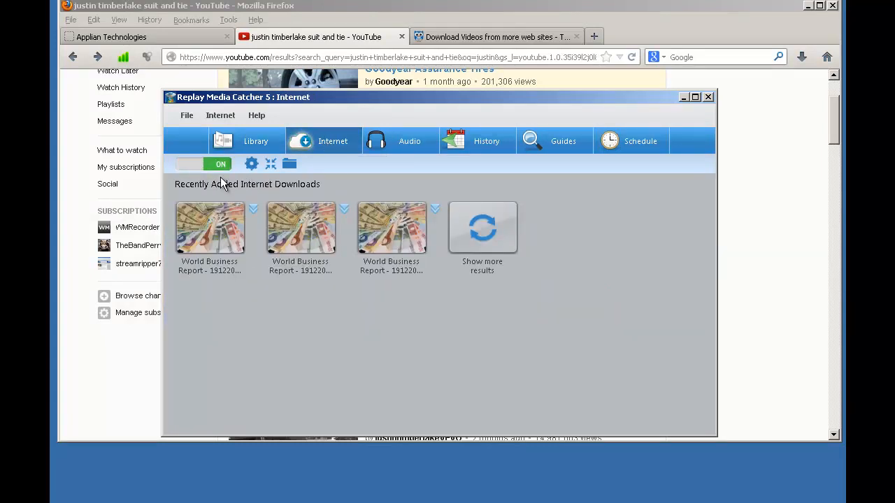
{"action": "mouse_move", "coordinate": [588, 105]}
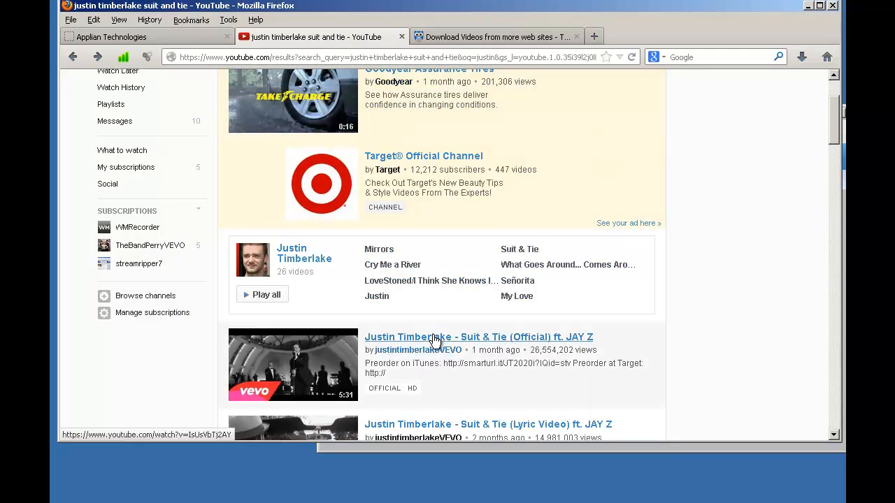
Play the Suit & Tie YouTube video so it is captured and converted to AVI.
{"action": "left_click", "coordinate": [479, 337]}
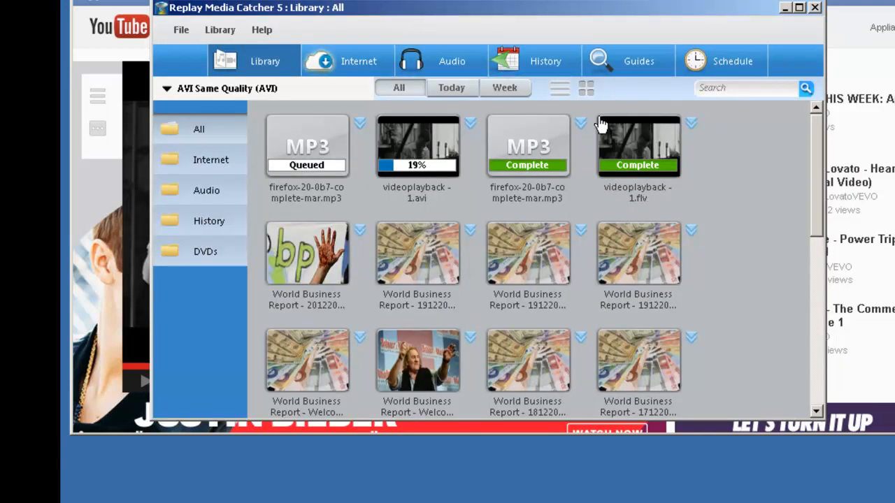
{"action": "mouse_move", "coordinate": [427, 202]}
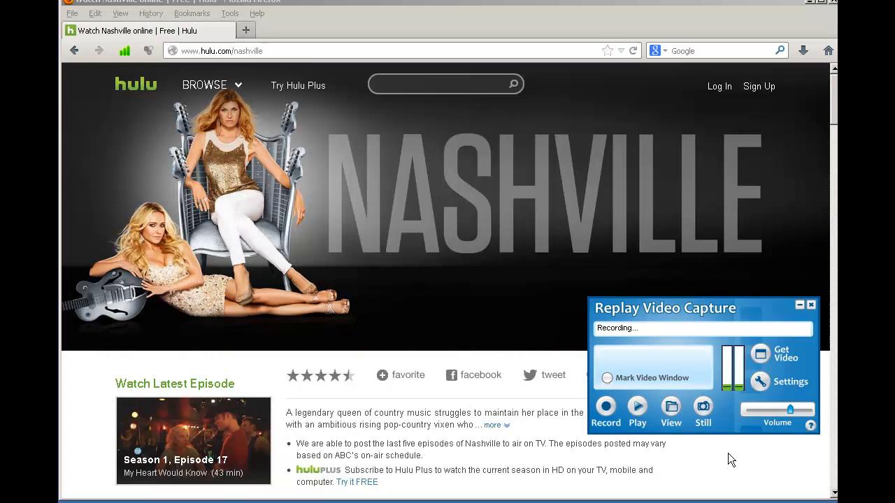
{"action": "mouse_move", "coordinate": [729, 442]}
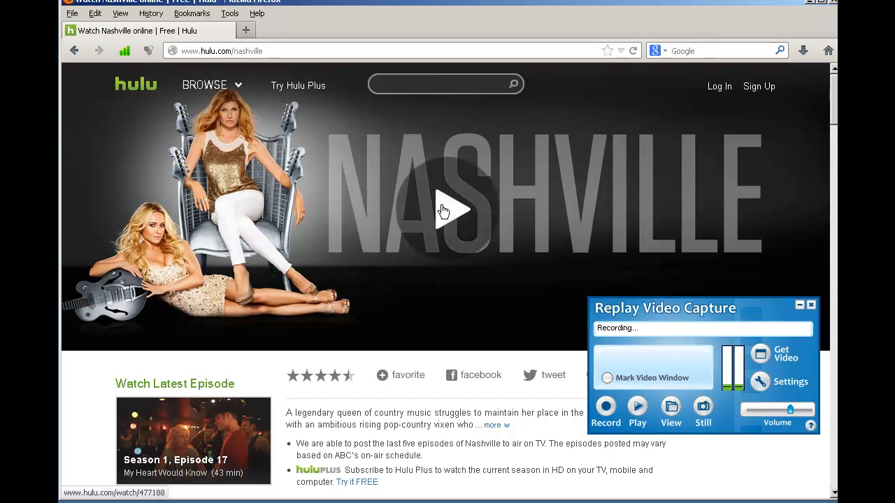
Record the playing Hulu Nashville episode with Replay Video Capture, then stop recording.
{"action": "left_click", "coordinate": [447, 211]}
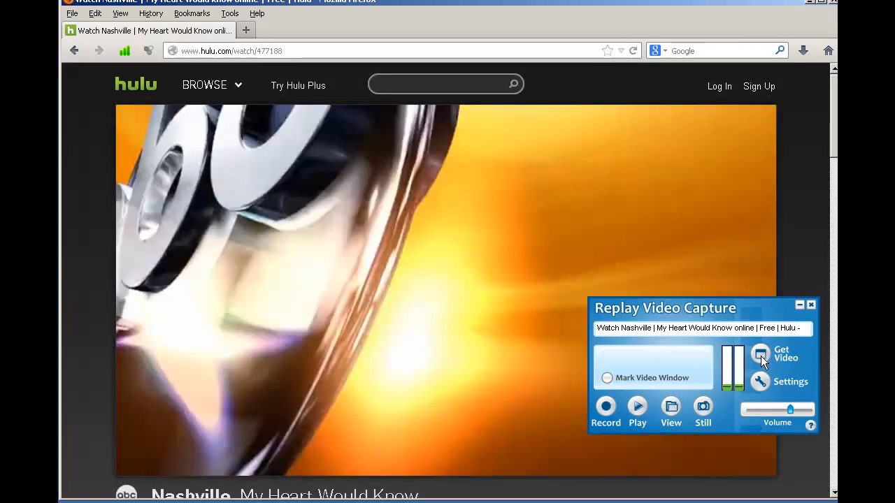
{"action": "left_click", "coordinate": [760, 354]}
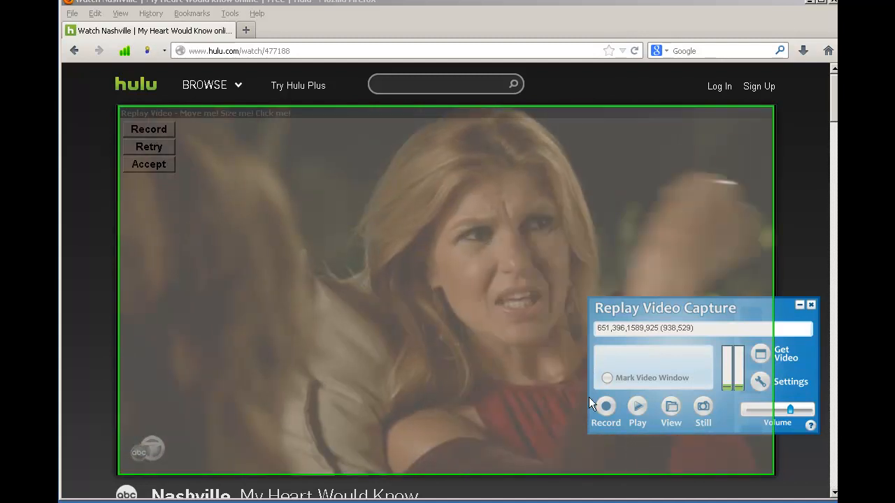
{"action": "left_click", "coordinate": [605, 411]}
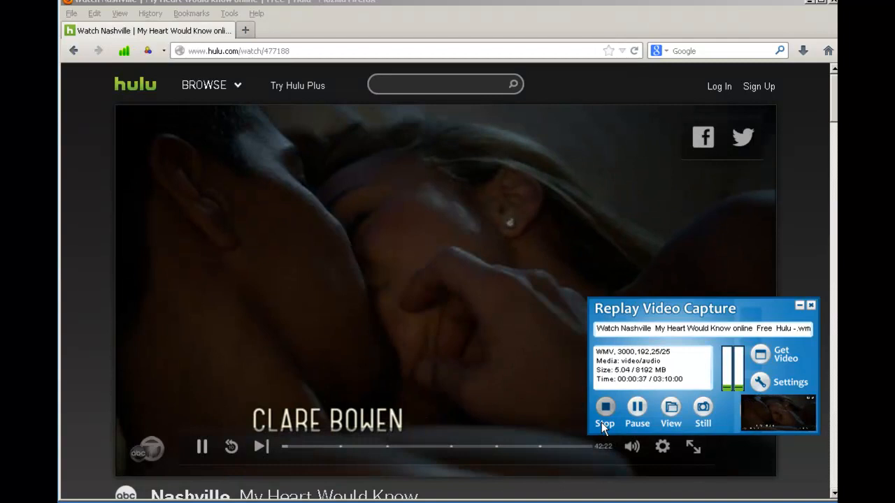
{"action": "left_click", "coordinate": [605, 412]}
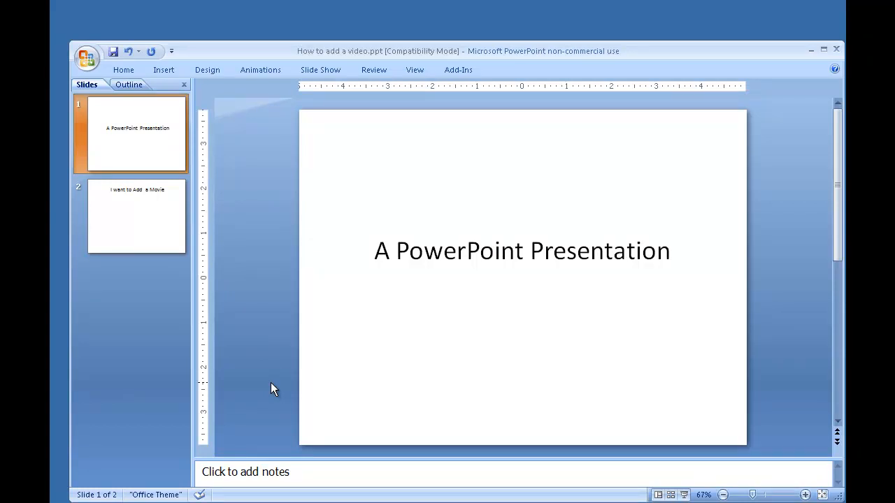
{"action": "mouse_move", "coordinate": [432, 385]}
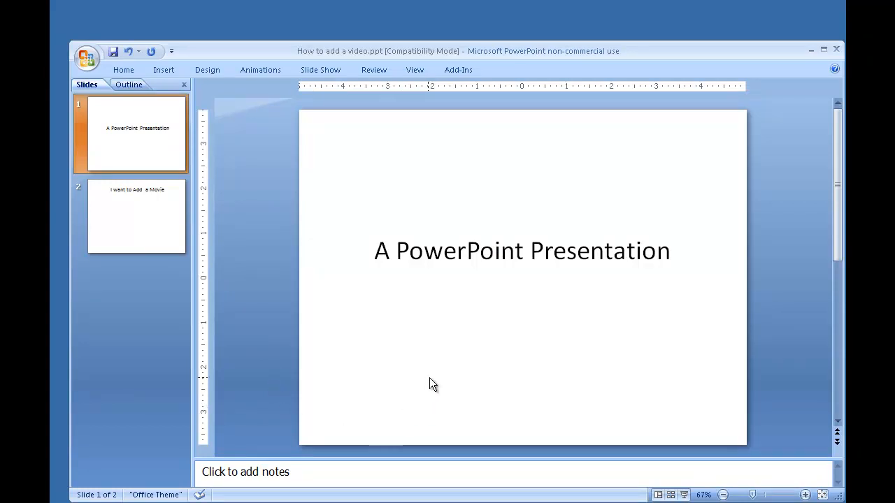
Select slide 2, 'I want to Add a Movie', and show the Insert ribbon.
{"action": "left_click", "coordinate": [136, 216]}
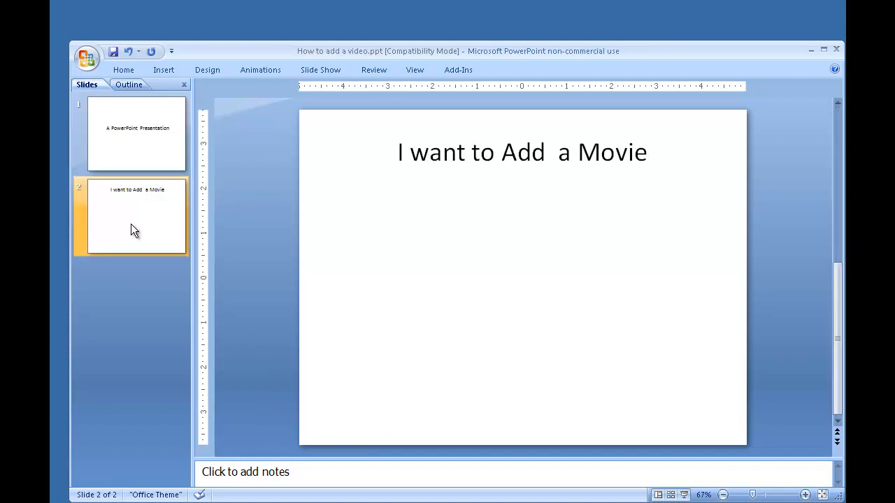
{"action": "left_click", "coordinate": [164, 70]}
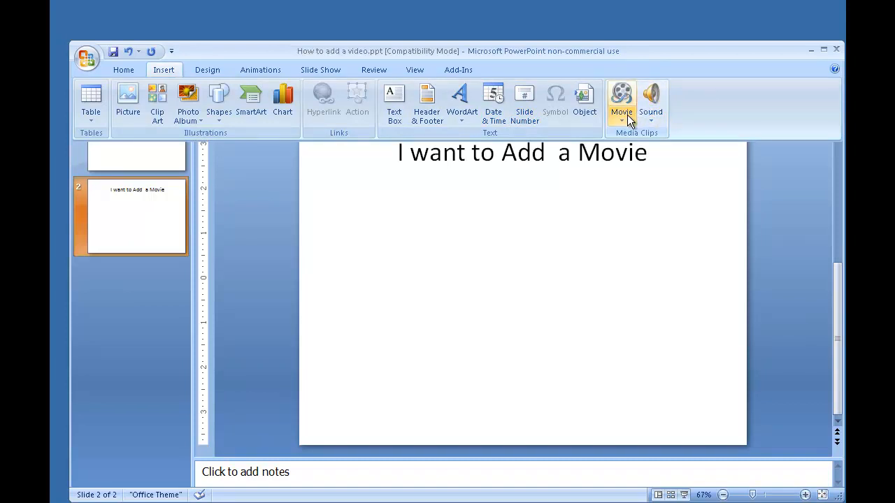
Insert the piano video via Movie from File, set to start When Clicked.
{"action": "left_click", "coordinate": [620, 98]}
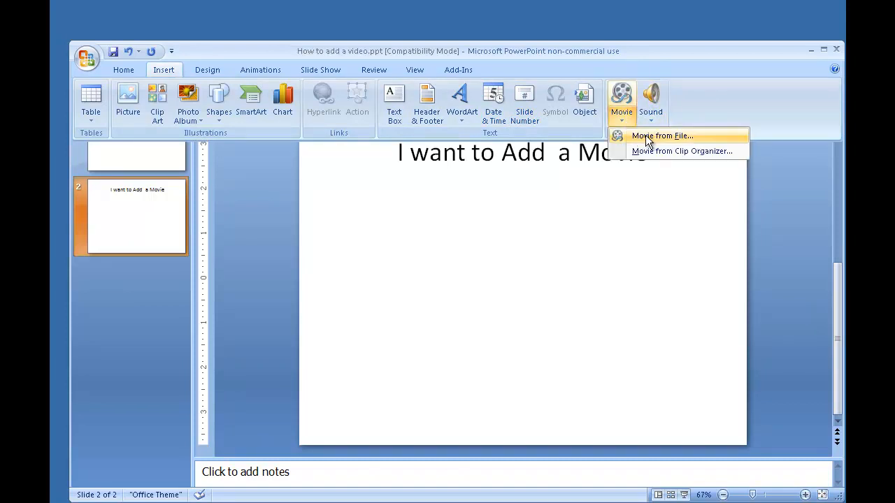
{"action": "left_click", "coordinate": [661, 136]}
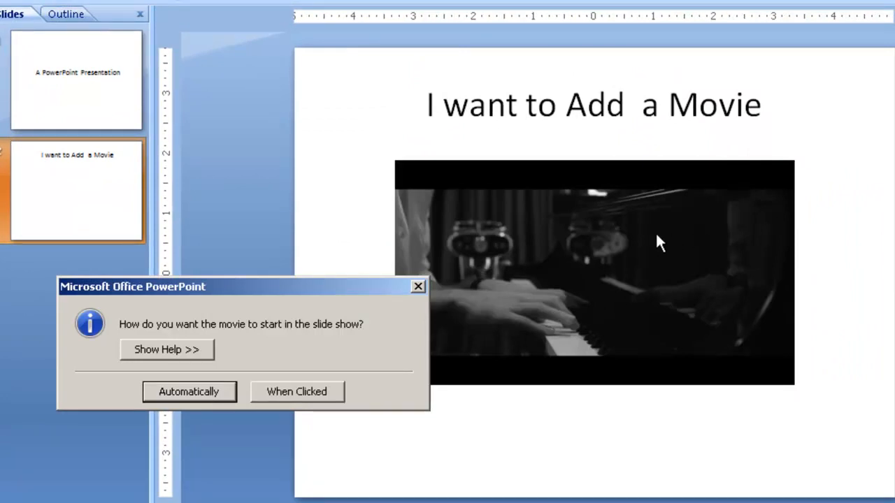
{"action": "mouse_move", "coordinate": [496, 306]}
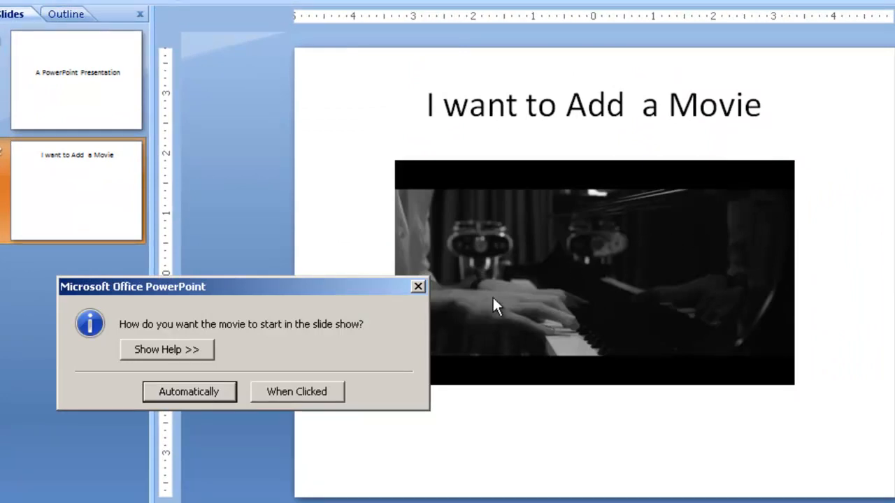
{"action": "mouse_move", "coordinate": [252, 380]}
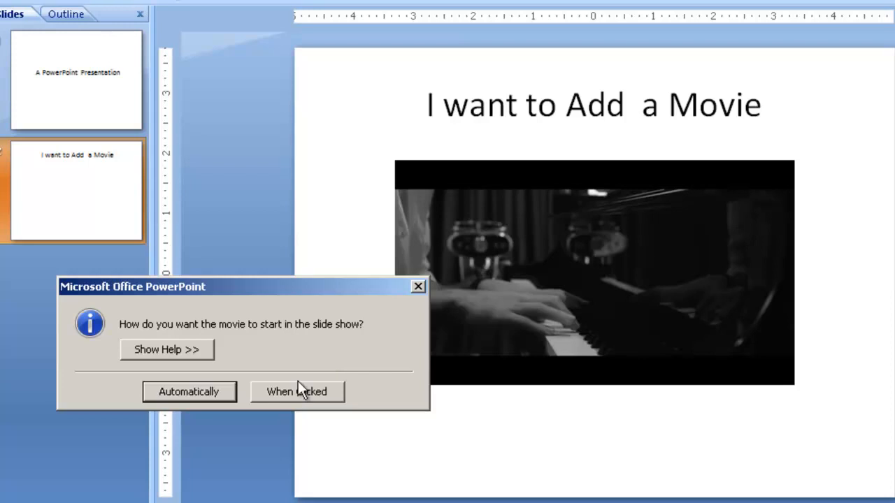
{"action": "left_click", "coordinate": [297, 391]}
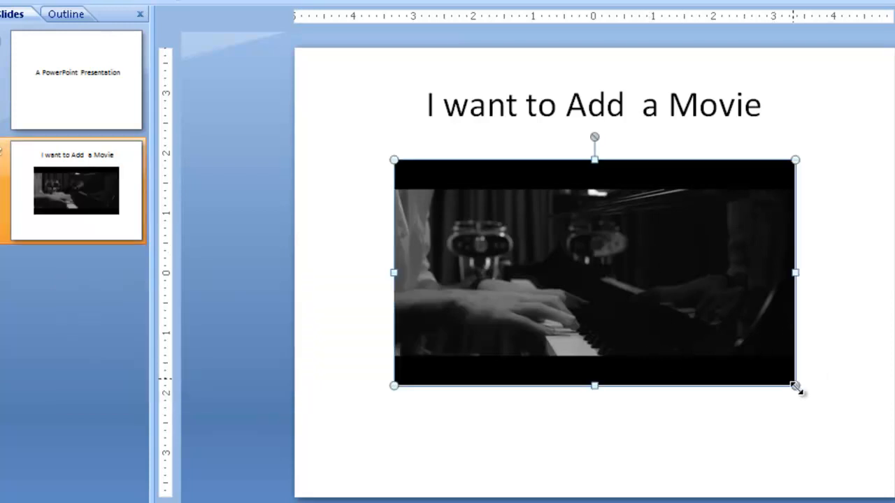
Enlarge the piano movie and move it beneath the slide title.
{"action": "left_click_drag", "start_coordinate": [796, 386], "coordinate": [888, 439]}
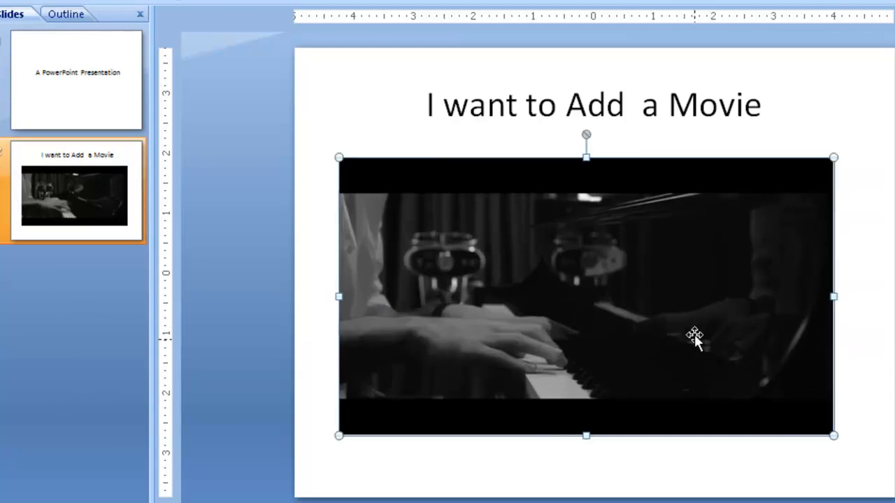
{"action": "left_click_drag", "start_coordinate": [694, 337], "coordinate": [702, 388]}
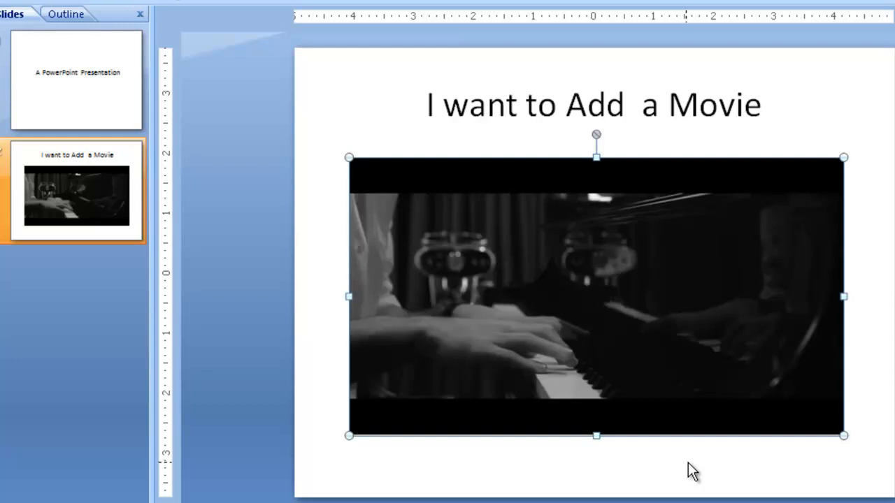
Add a third 'I want to Add a Movie' slide from the Slides pane and open it.
{"action": "right_click", "coordinate": [60, 283]}
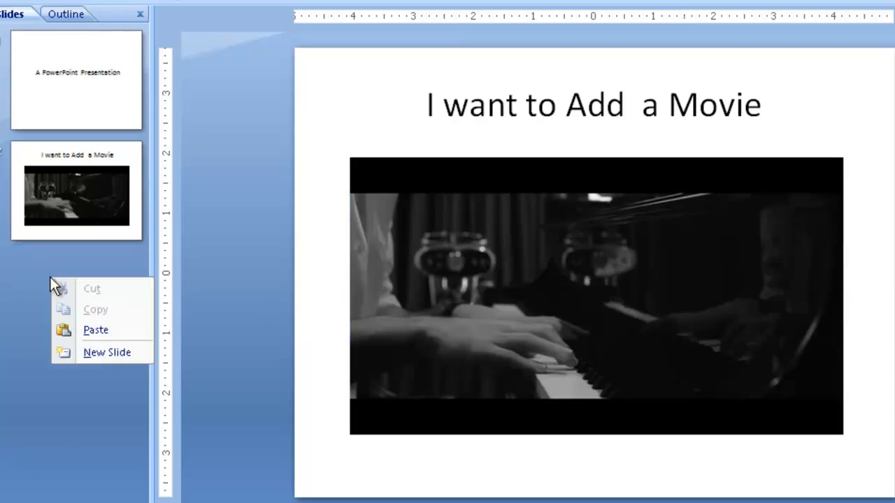
{"action": "left_click", "coordinate": [106, 352]}
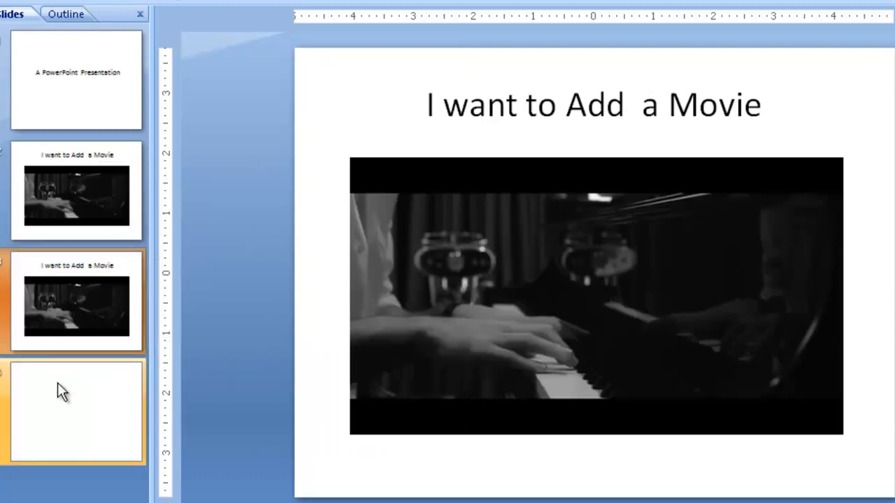
{"action": "left_click", "coordinate": [595, 294]}
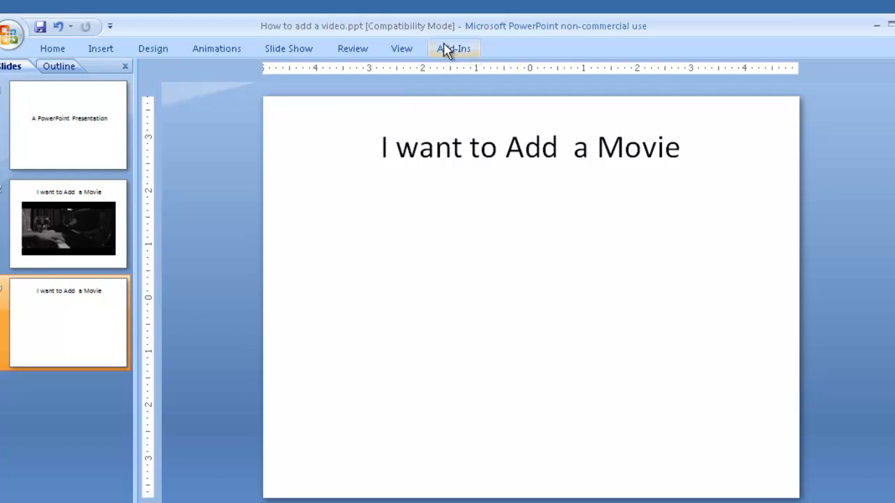
Insert the Hulu -[3].wmv recording on slide 3, then select slide 2's piano movie.
{"action": "left_click", "coordinate": [100, 48]}
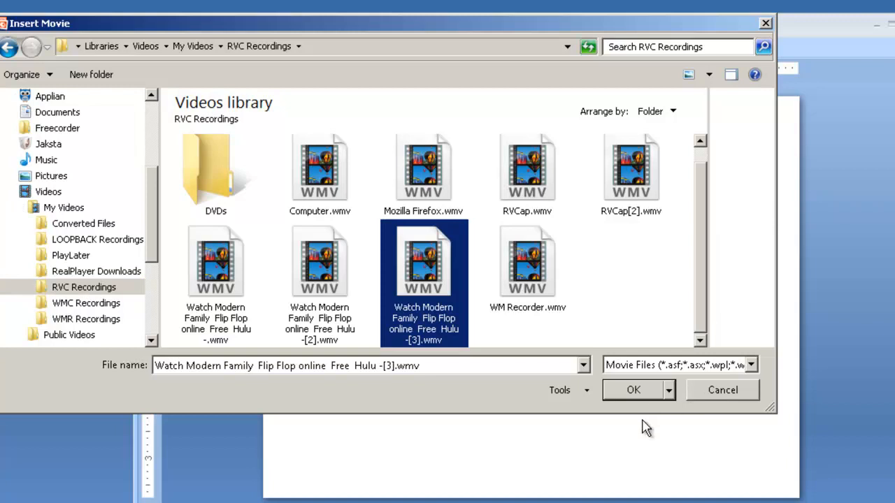
{"action": "left_click", "coordinate": [632, 390]}
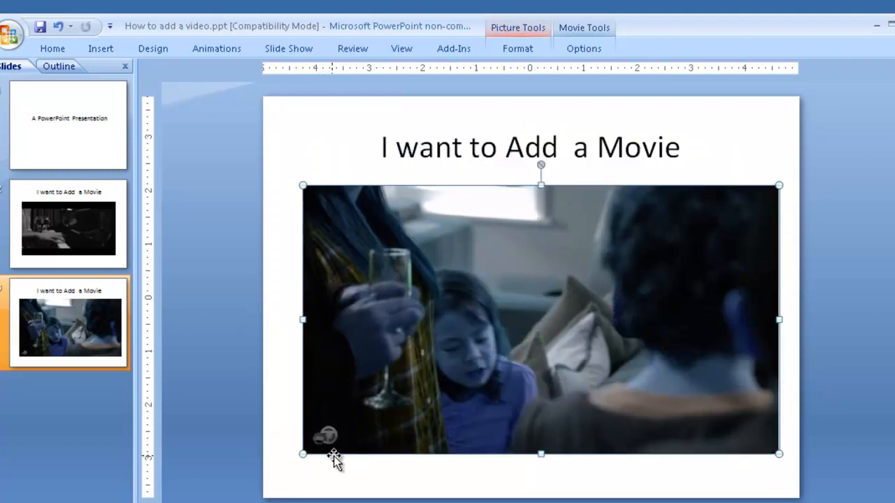
{"action": "left_click", "coordinate": [68, 224]}
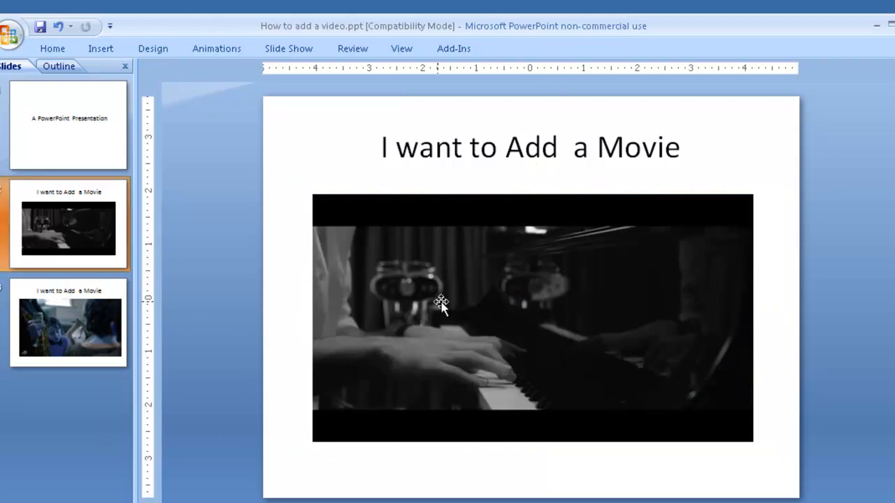
{"action": "left_click", "coordinate": [440, 304]}
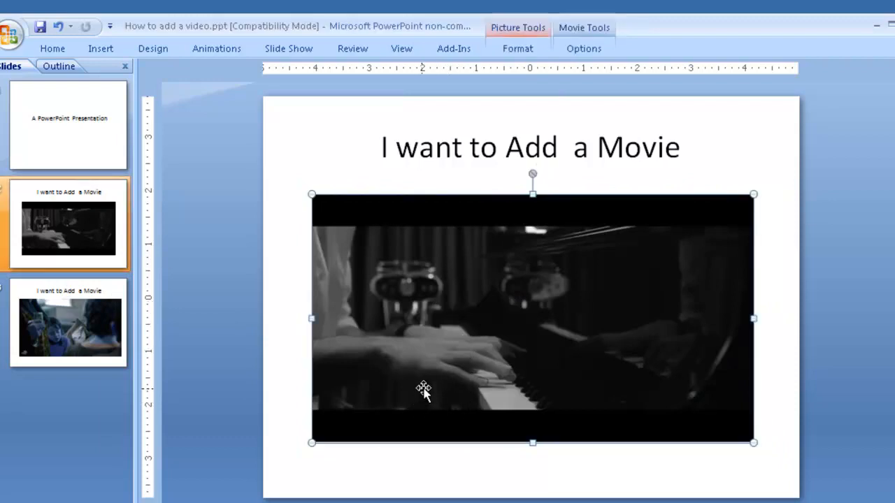